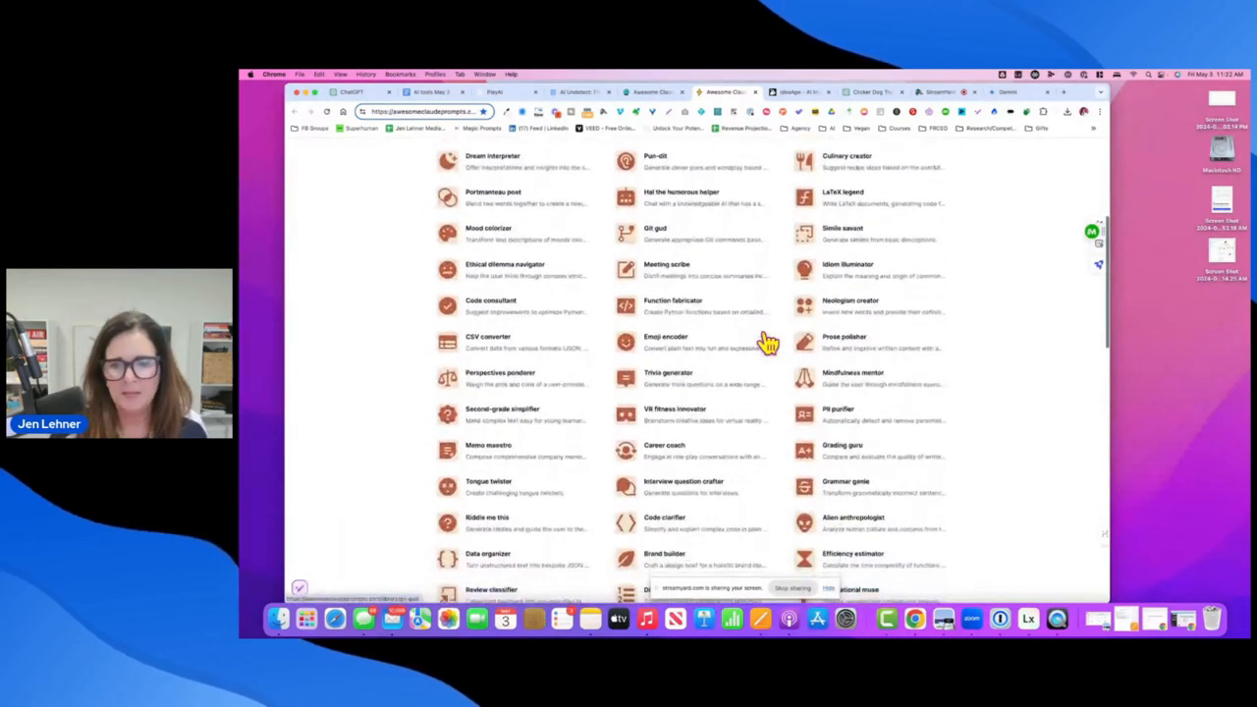
# Browse the Awesome Claude Prompts library of prompt cards
pyautogui.scroll(-3)
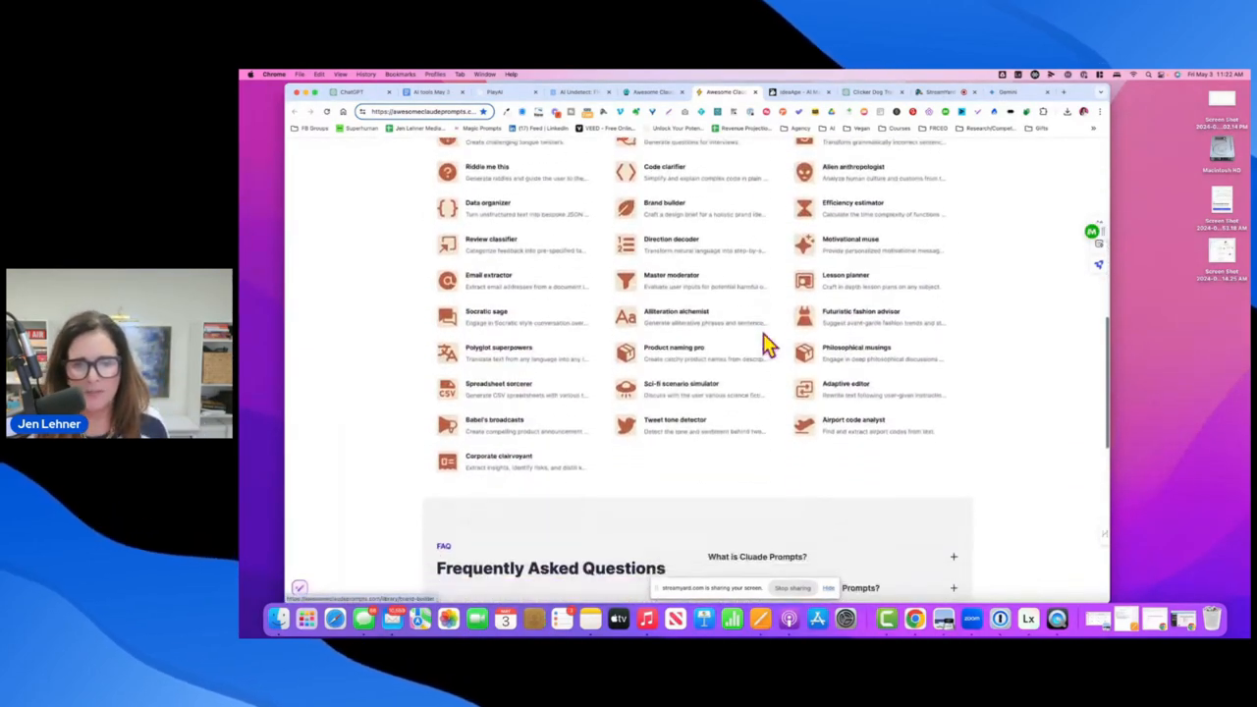
pyautogui.scroll(-3)
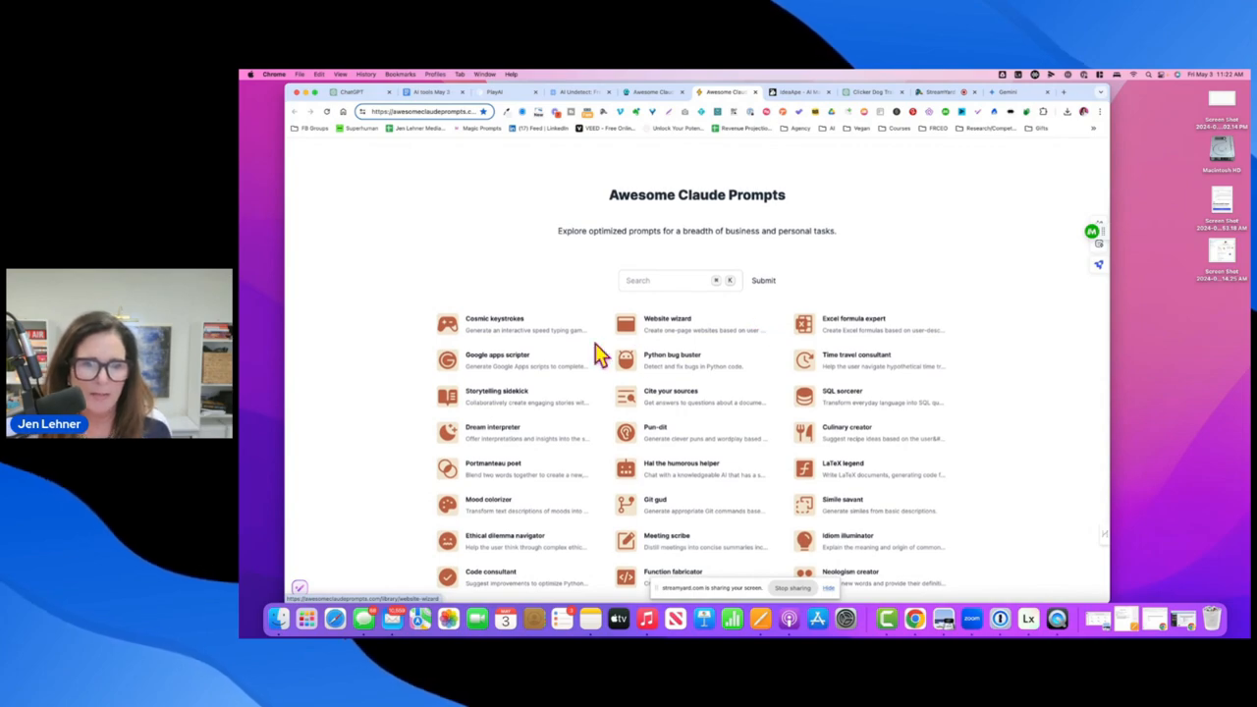
pyautogui.moveTo(661, 365)
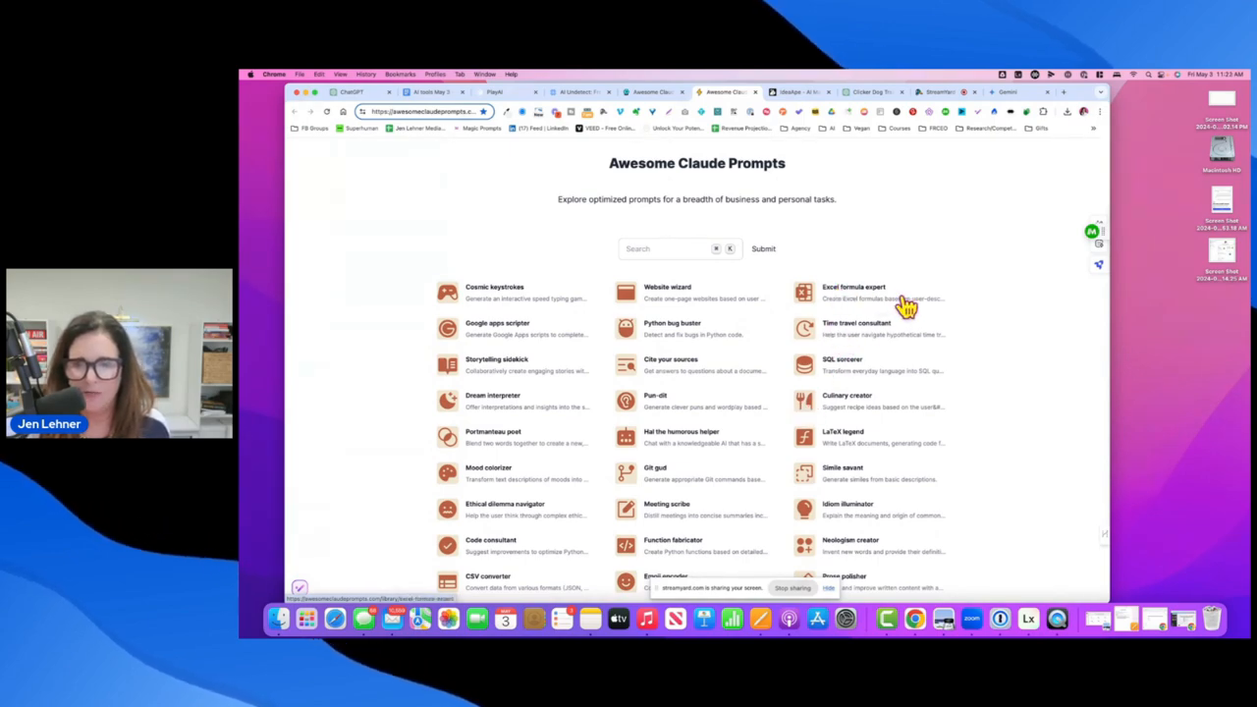
pyautogui.moveTo(820, 334)
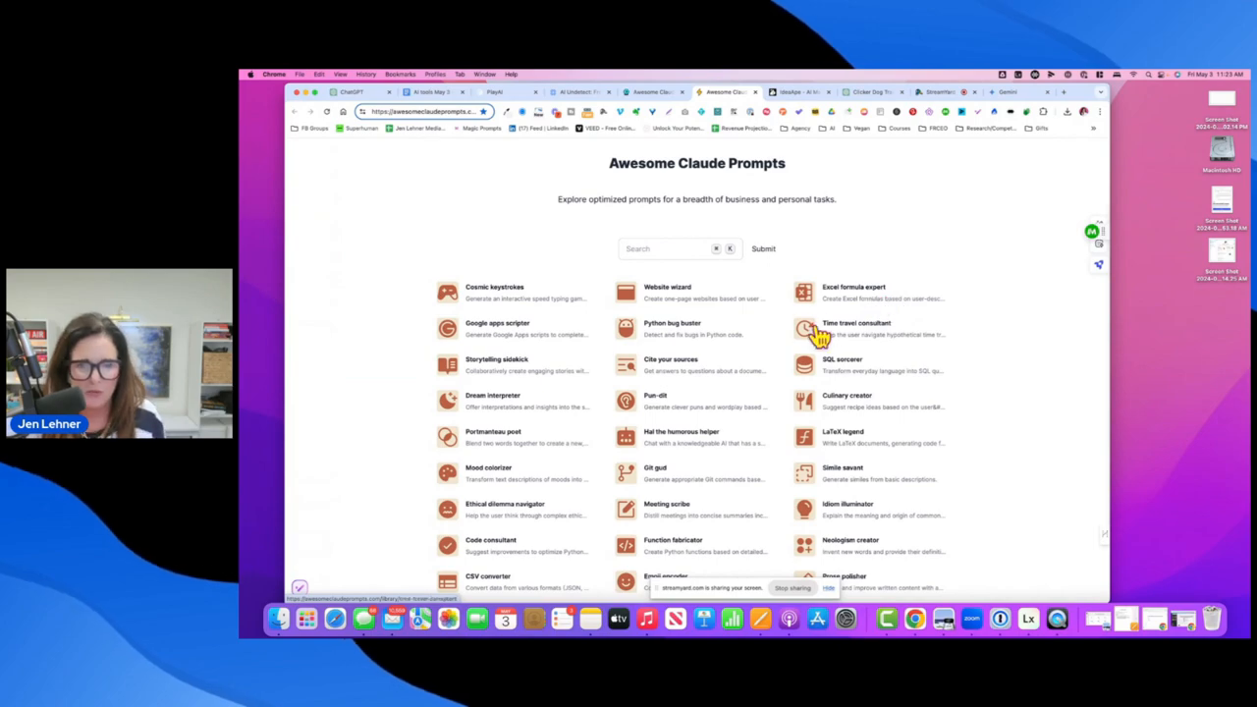
pyautogui.scroll(-3)
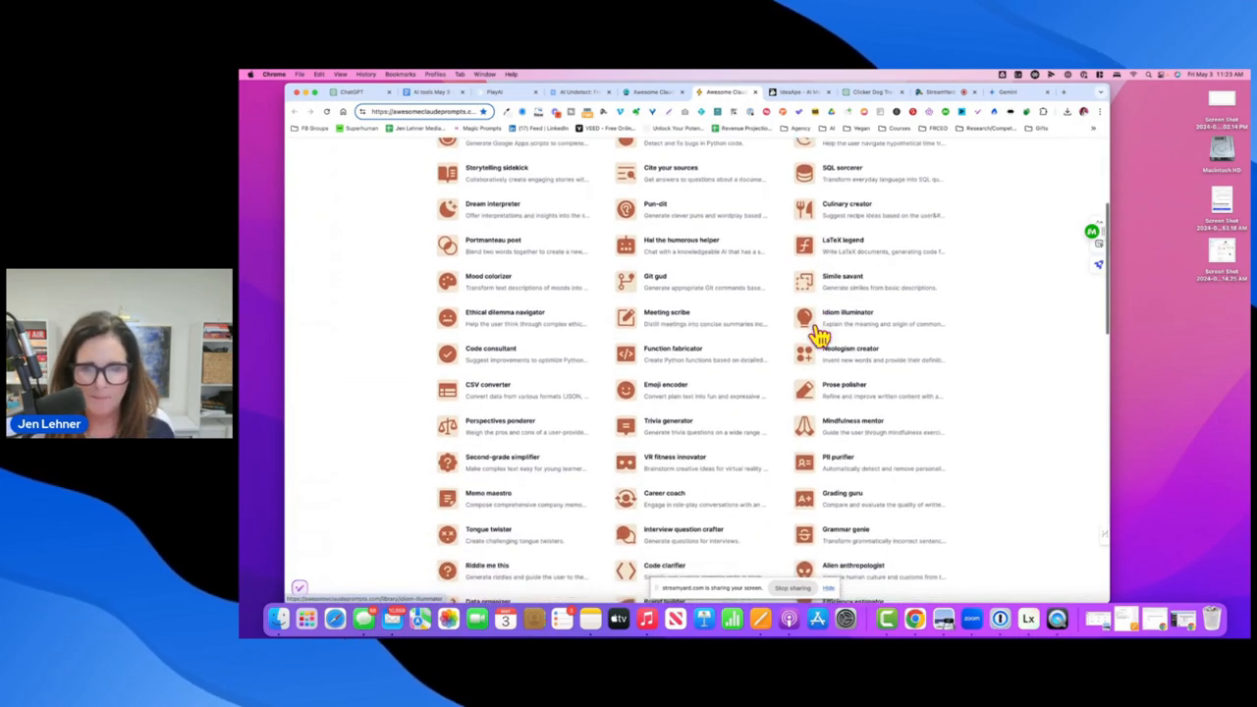
pyautogui.scroll(-3)
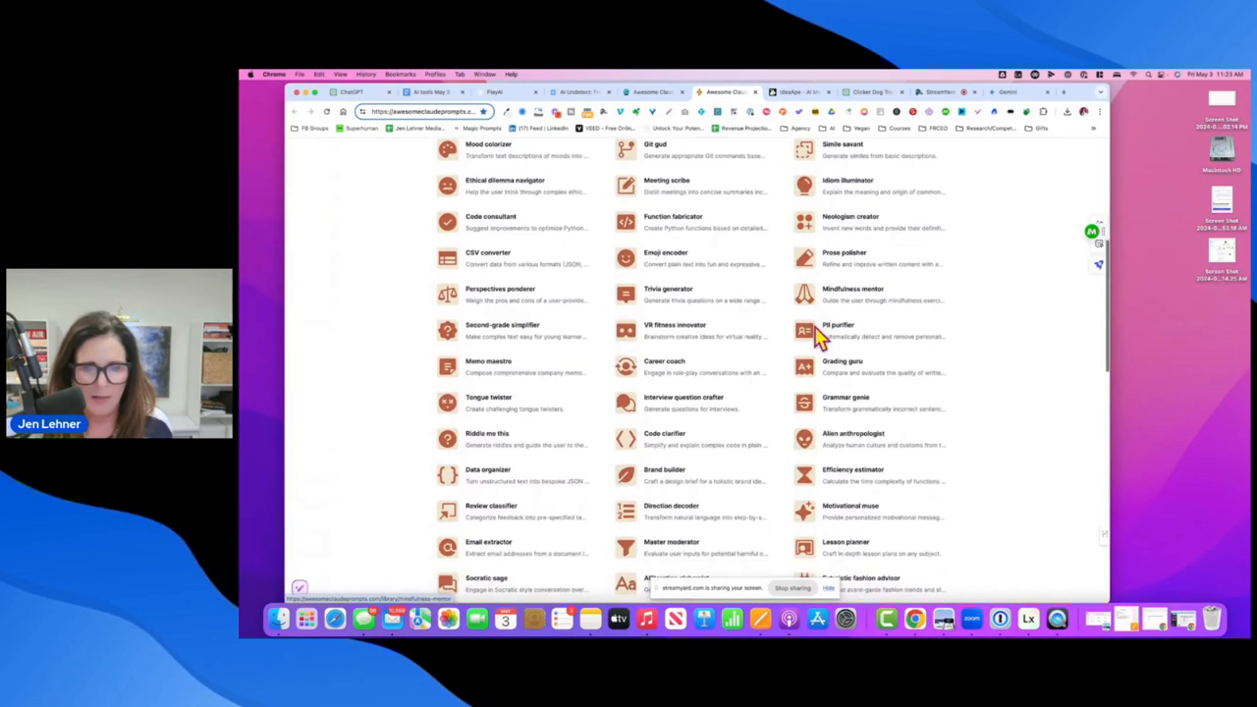
pyautogui.scroll(-3)
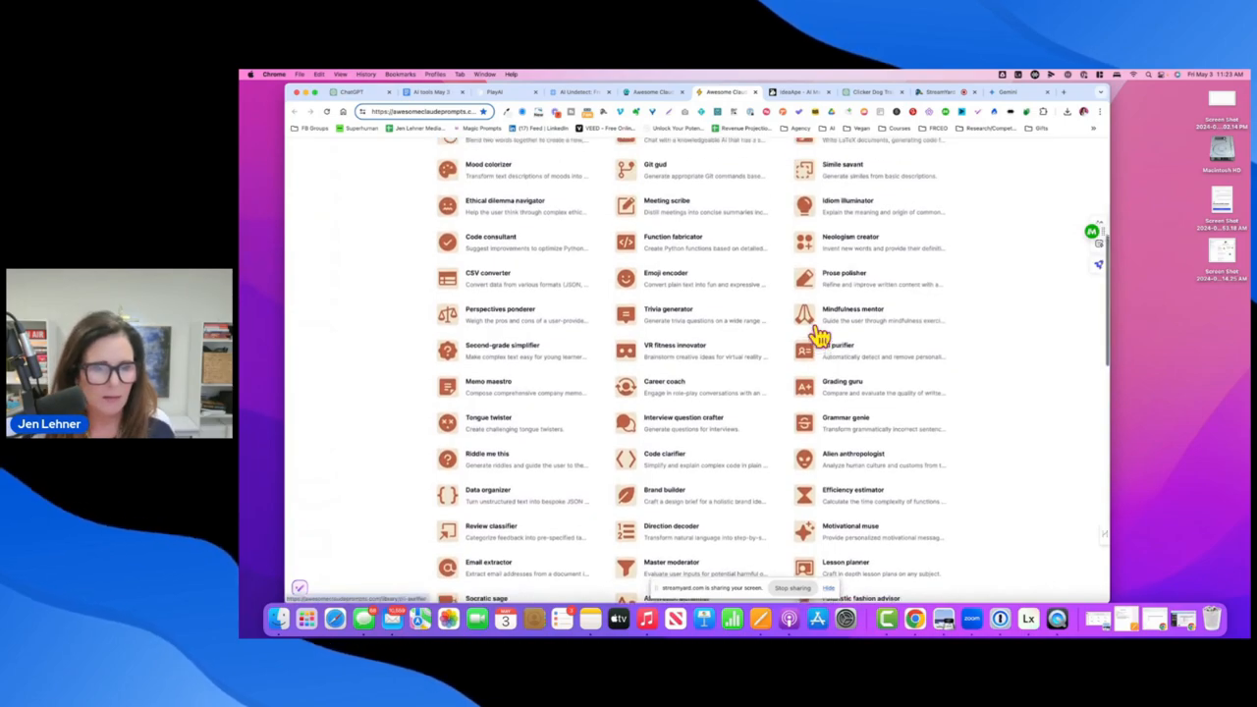
pyautogui.scroll(3)
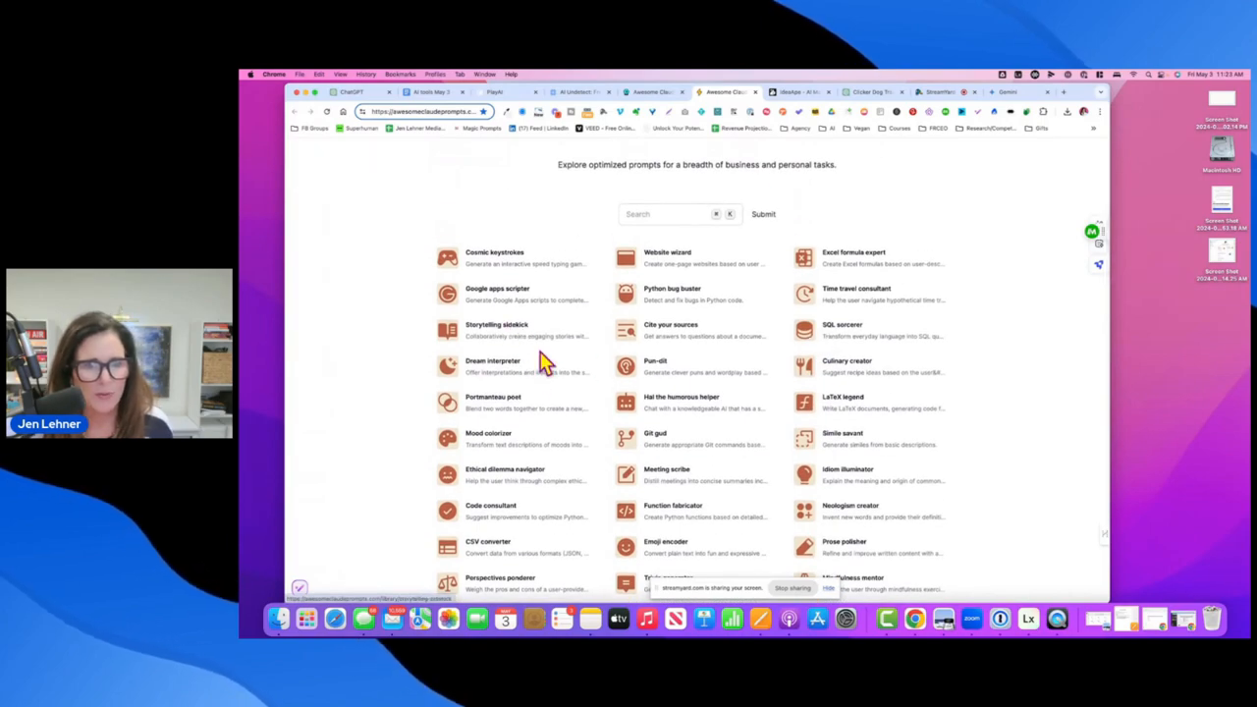
pyautogui.scroll(-3)
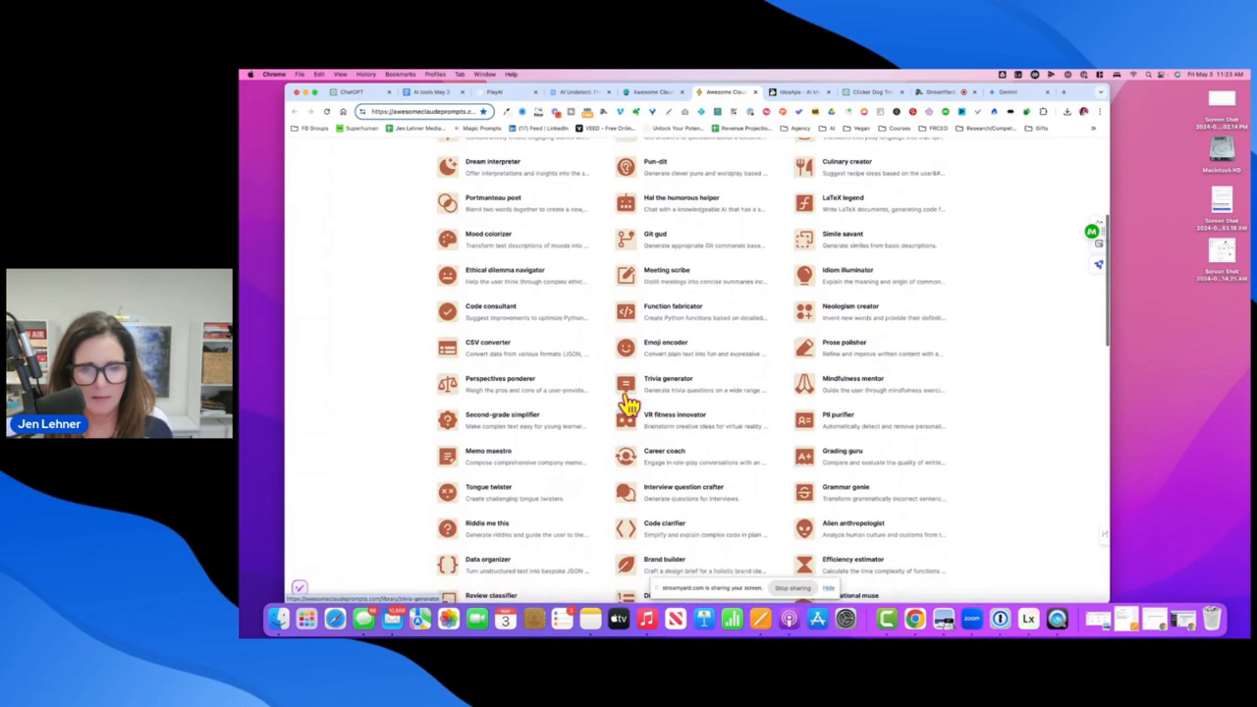
pyautogui.scroll(-3)
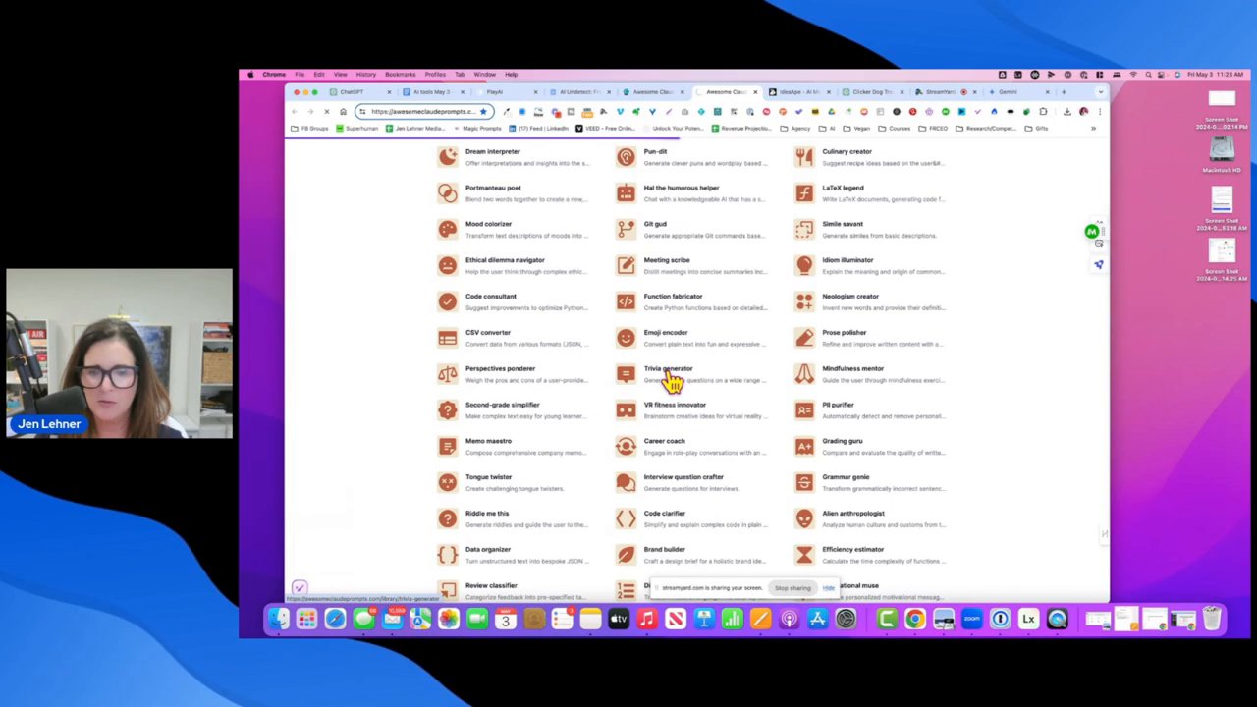
# Open the Trivia generator prompt and read its prompt text and sample answer
pyautogui.click(667, 374)
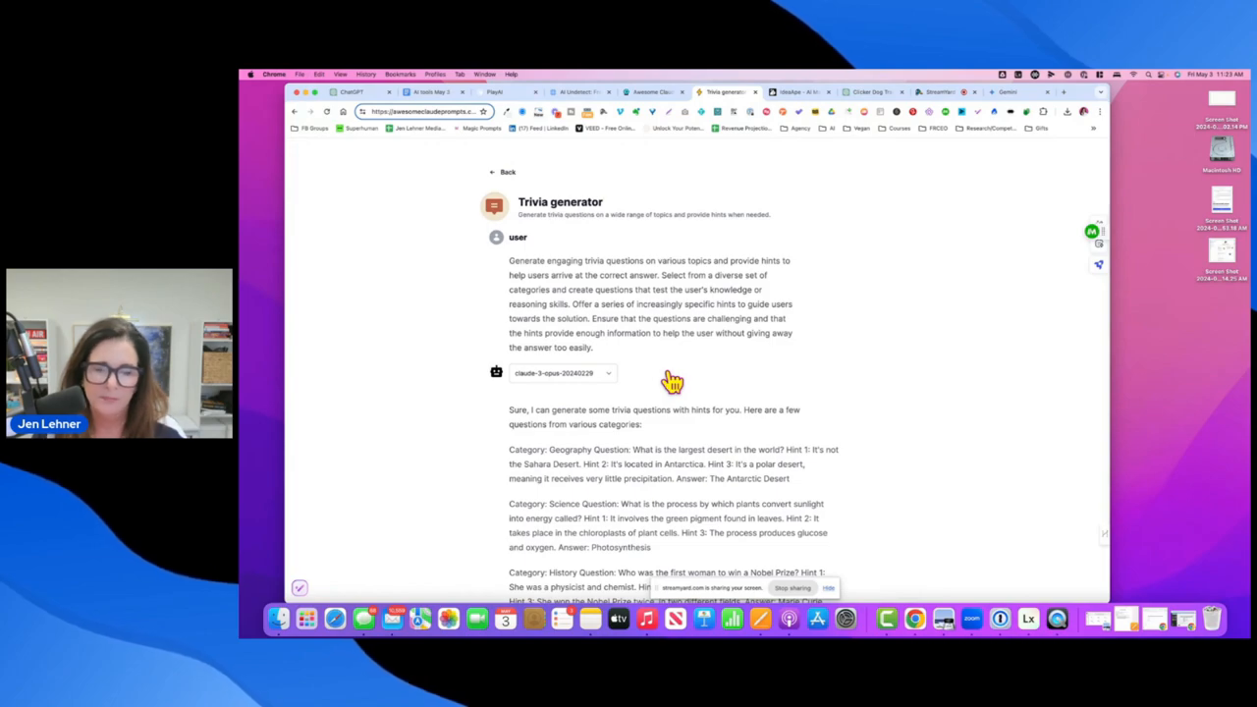
pyautogui.scroll(-3)
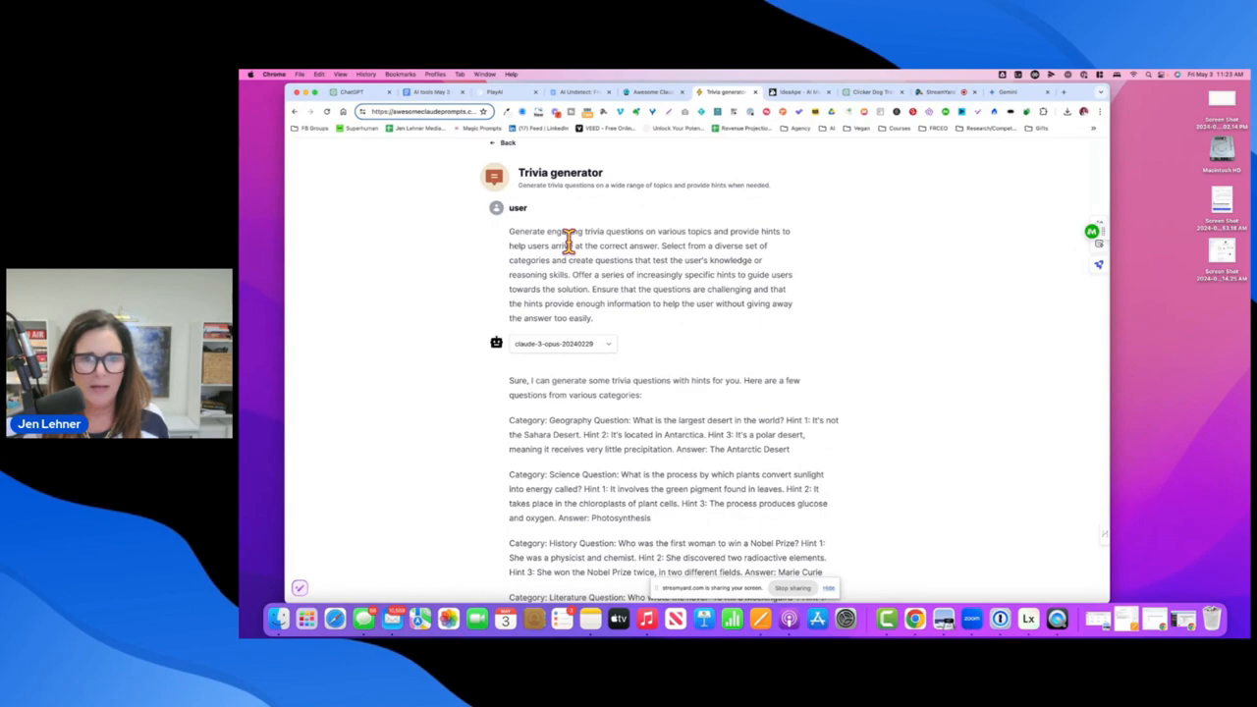
pyautogui.moveTo(751, 251)
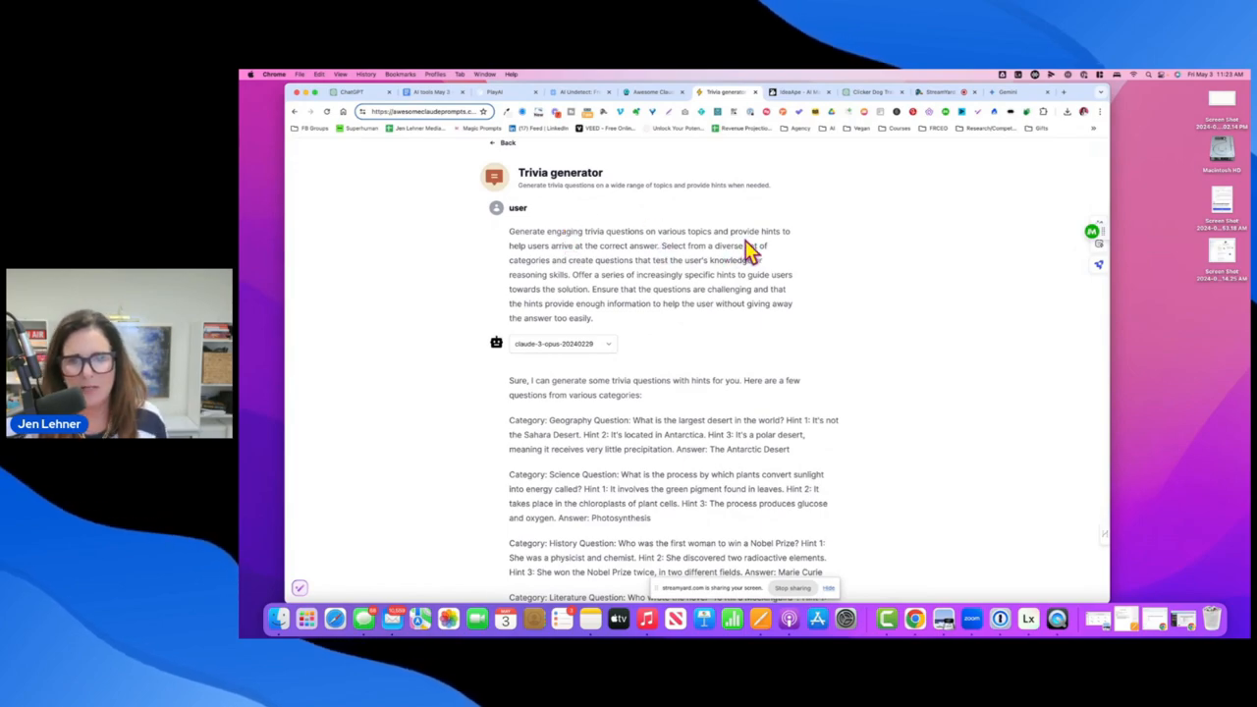
pyautogui.moveTo(579, 265)
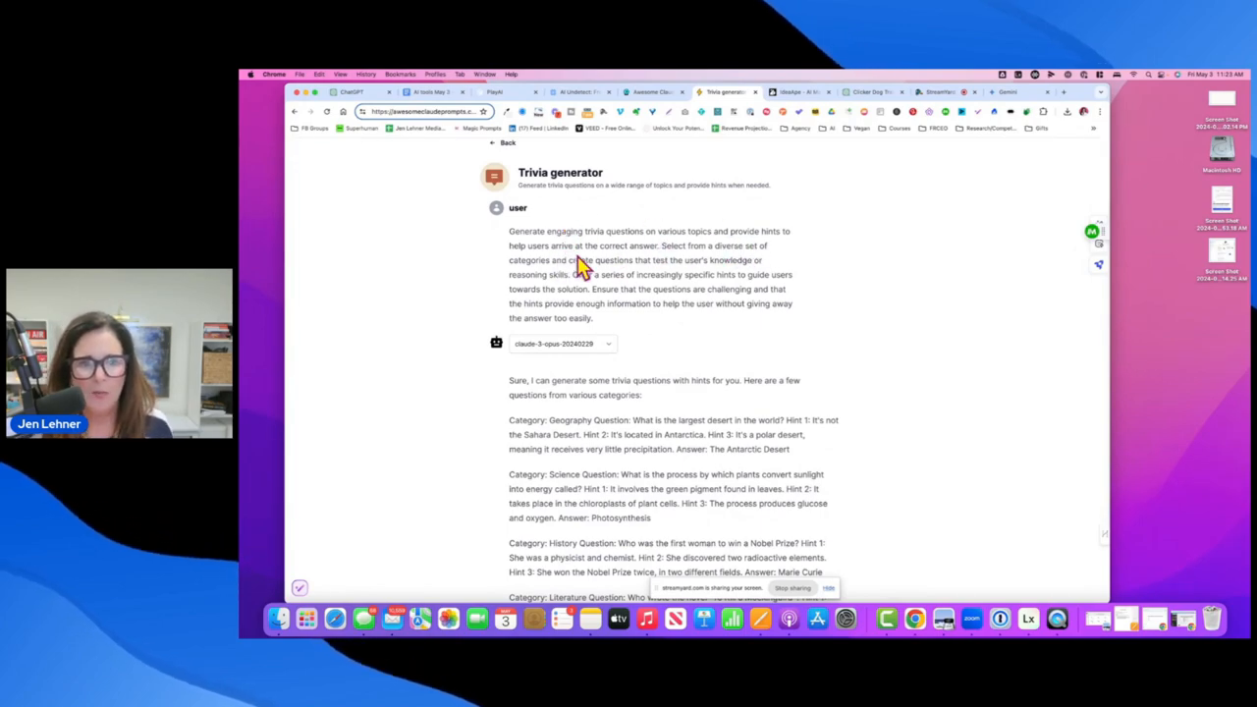
pyautogui.moveTo(785, 280)
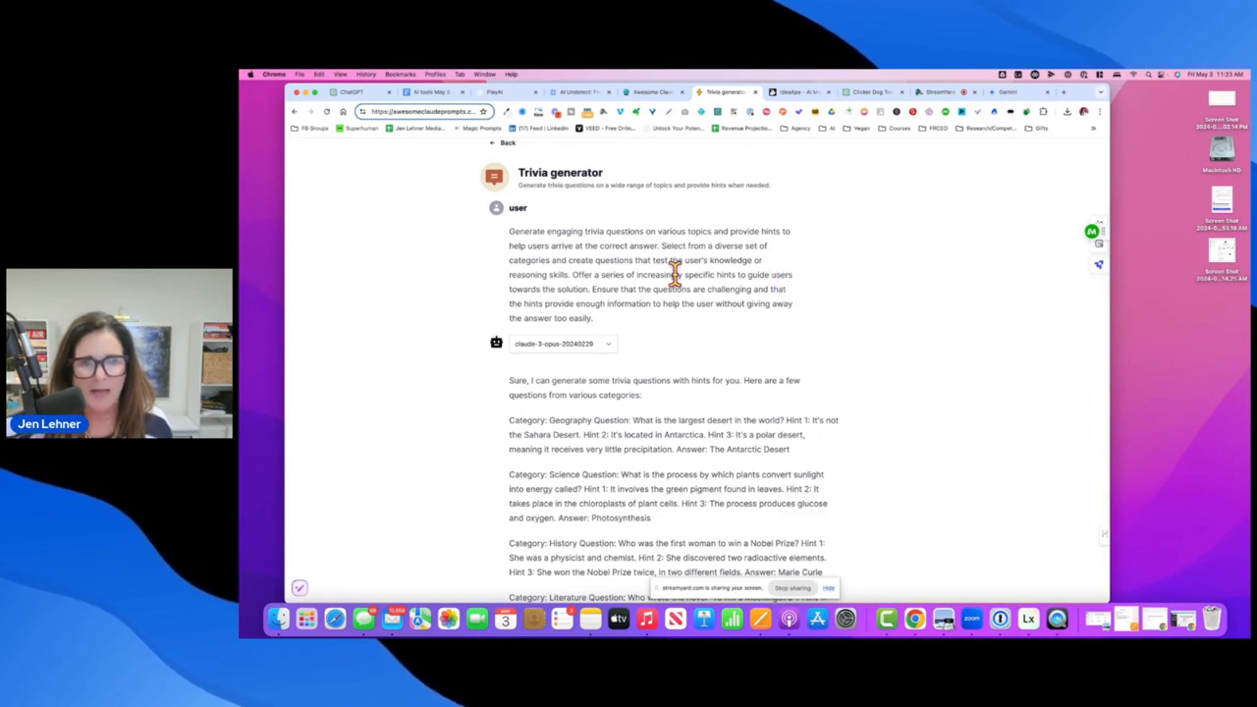
pyautogui.moveTo(613, 288)
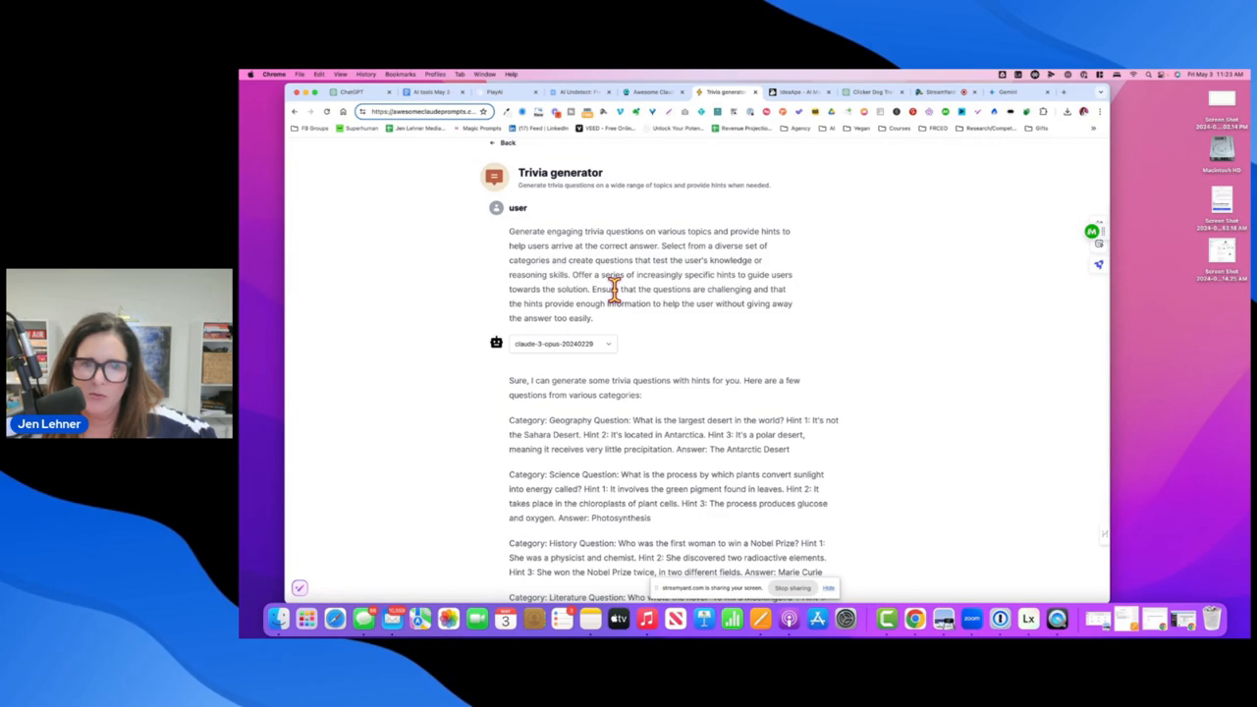
pyautogui.moveTo(672, 297)
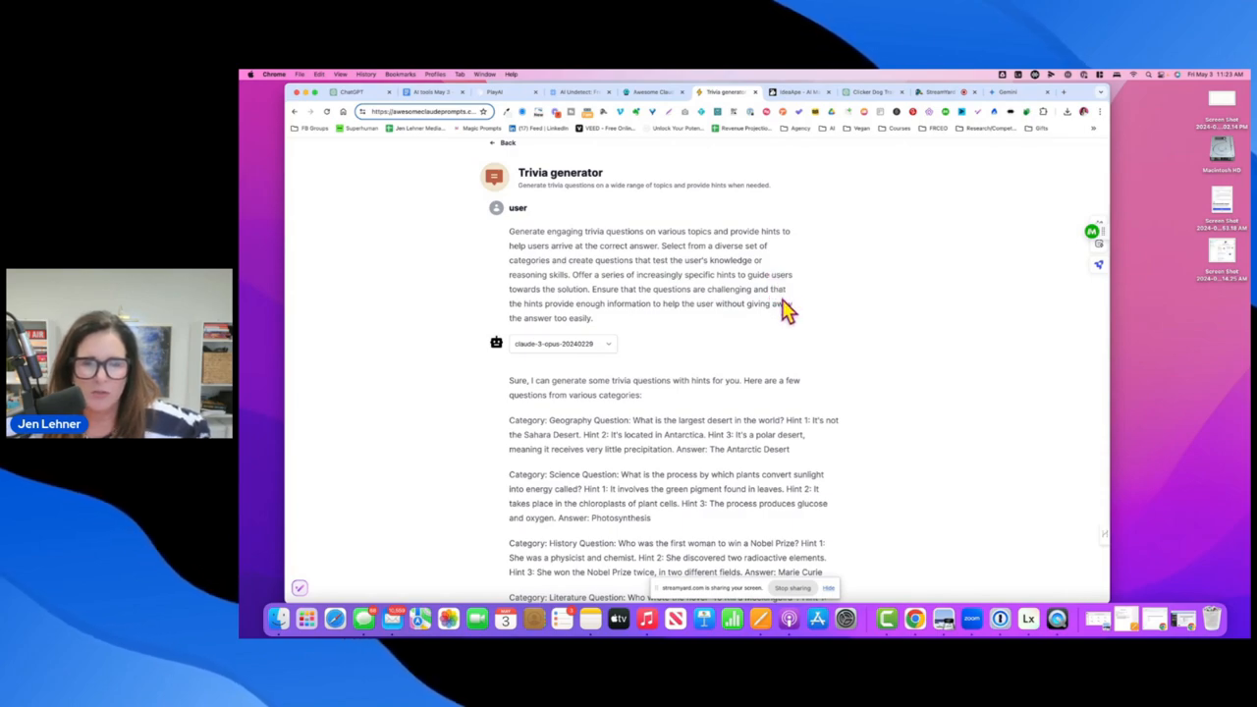
pyautogui.moveTo(612, 324)
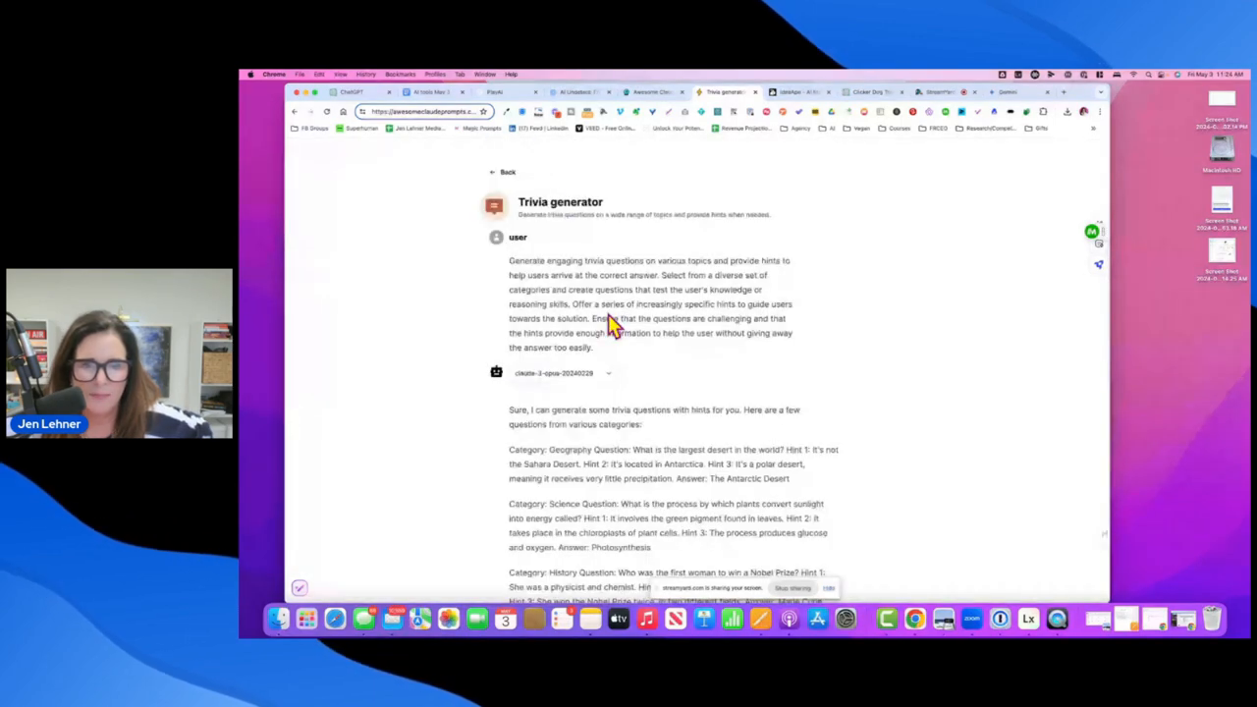
pyautogui.scroll(-3)
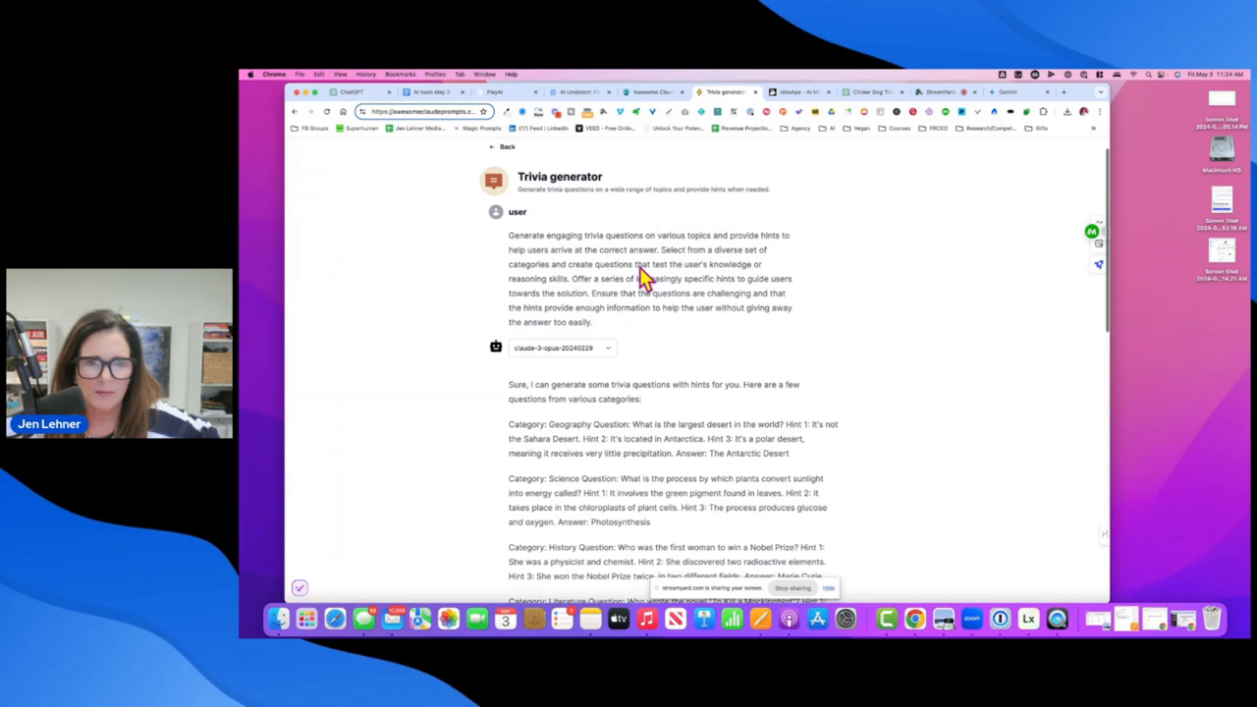
pyautogui.scroll(-3)
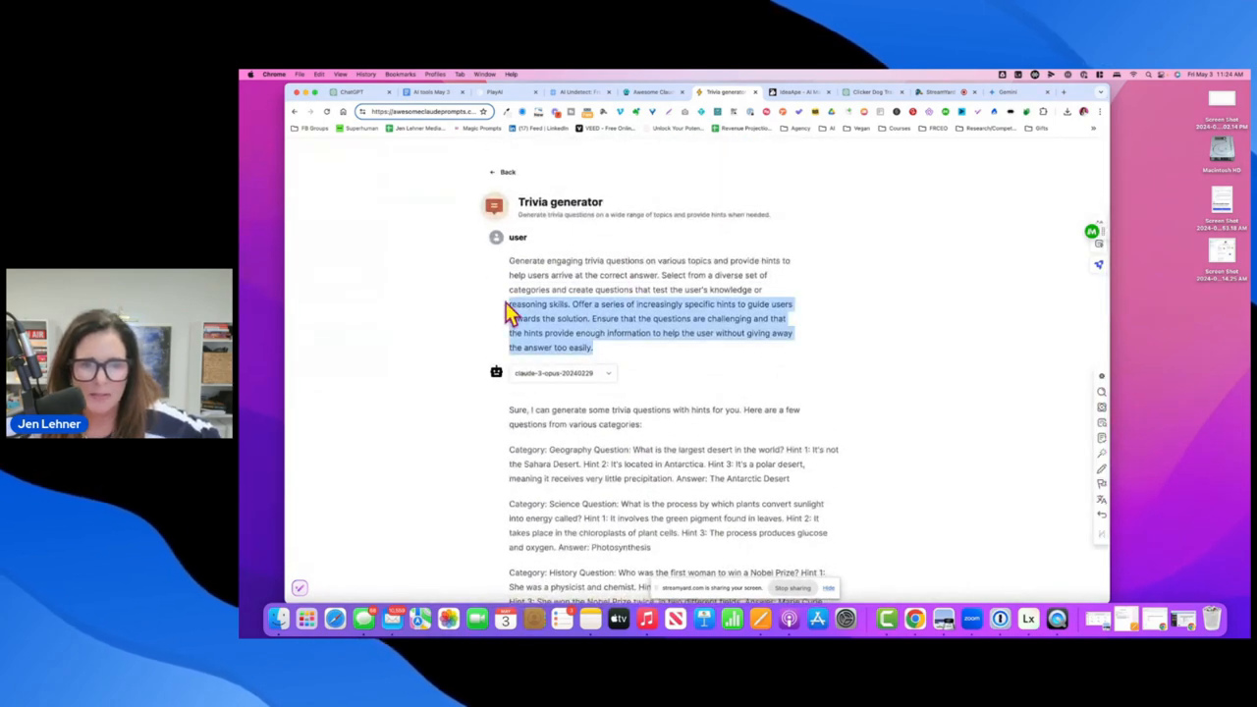
# Copy the trivia prompt into Claude's chat, replacing 'various topics' with 'facebook marketing'
pyautogui.click(320, 74)
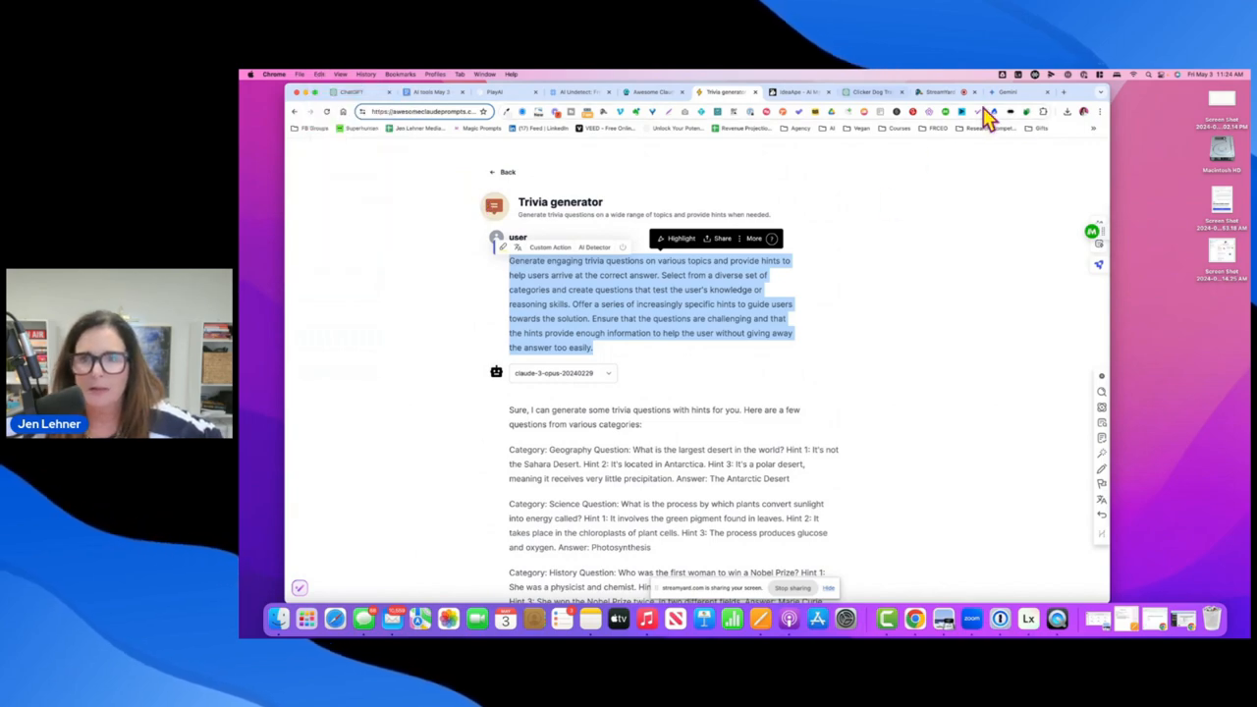
pyautogui.click(1063, 92)
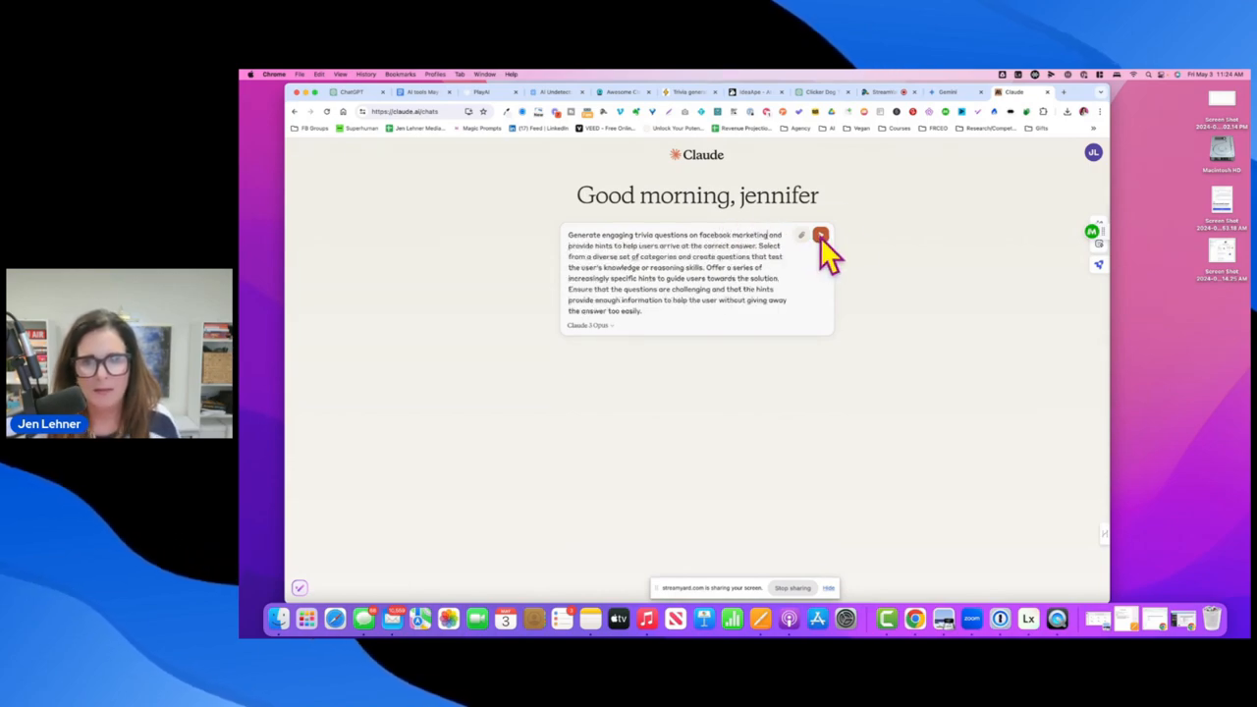
# Send the Facebook marketing trivia prompt, review Claude's hinted questions, then switch to Gemini
pyautogui.click(819, 235)
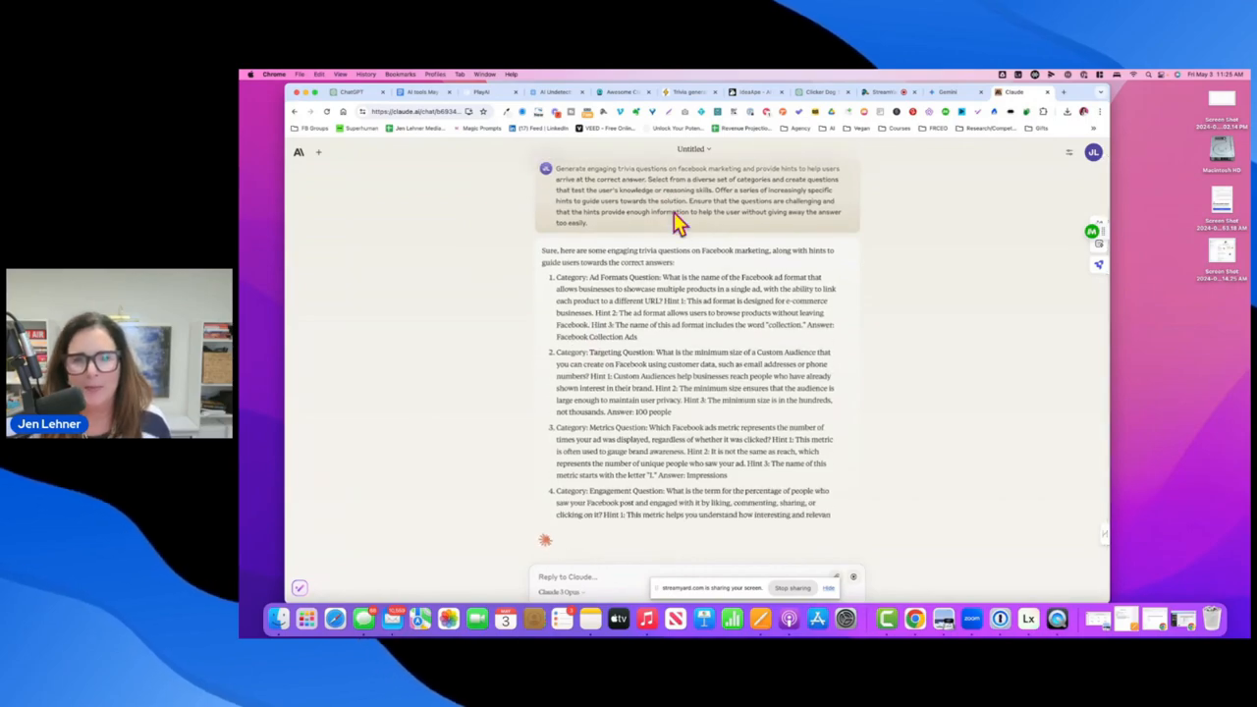
pyautogui.scroll(-3)
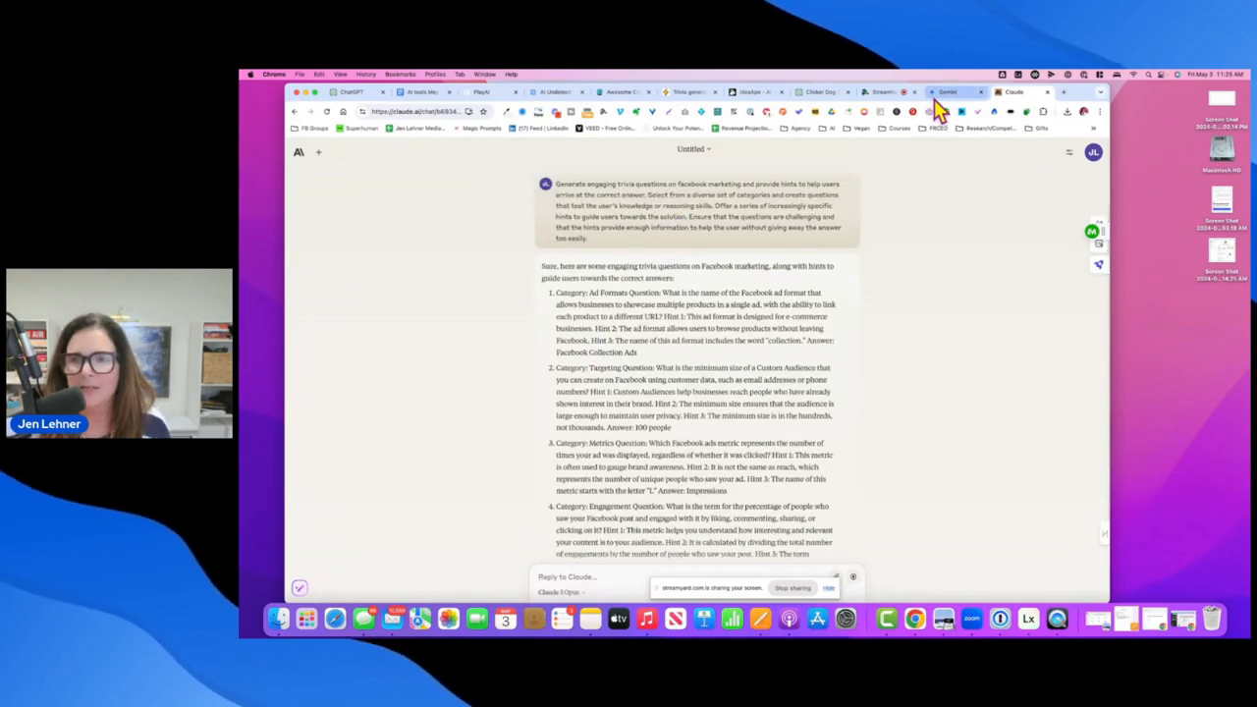
pyautogui.click(948, 92)
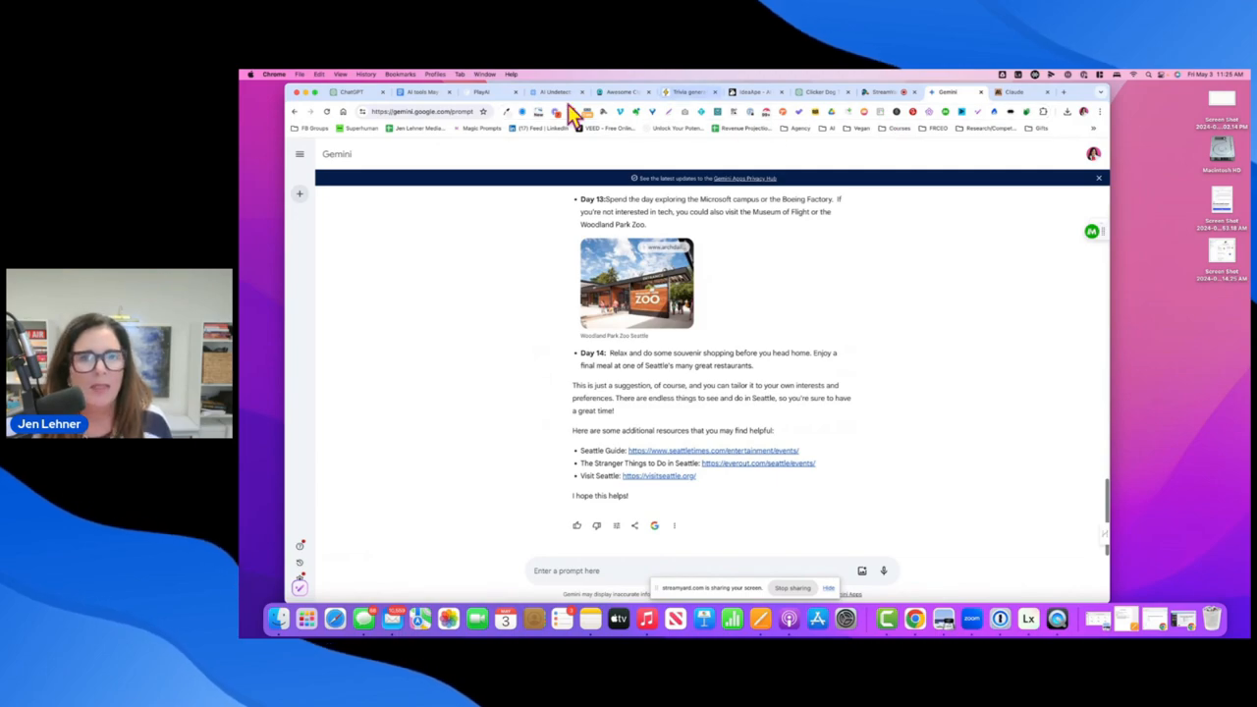
pyautogui.moveTo(692, 91)
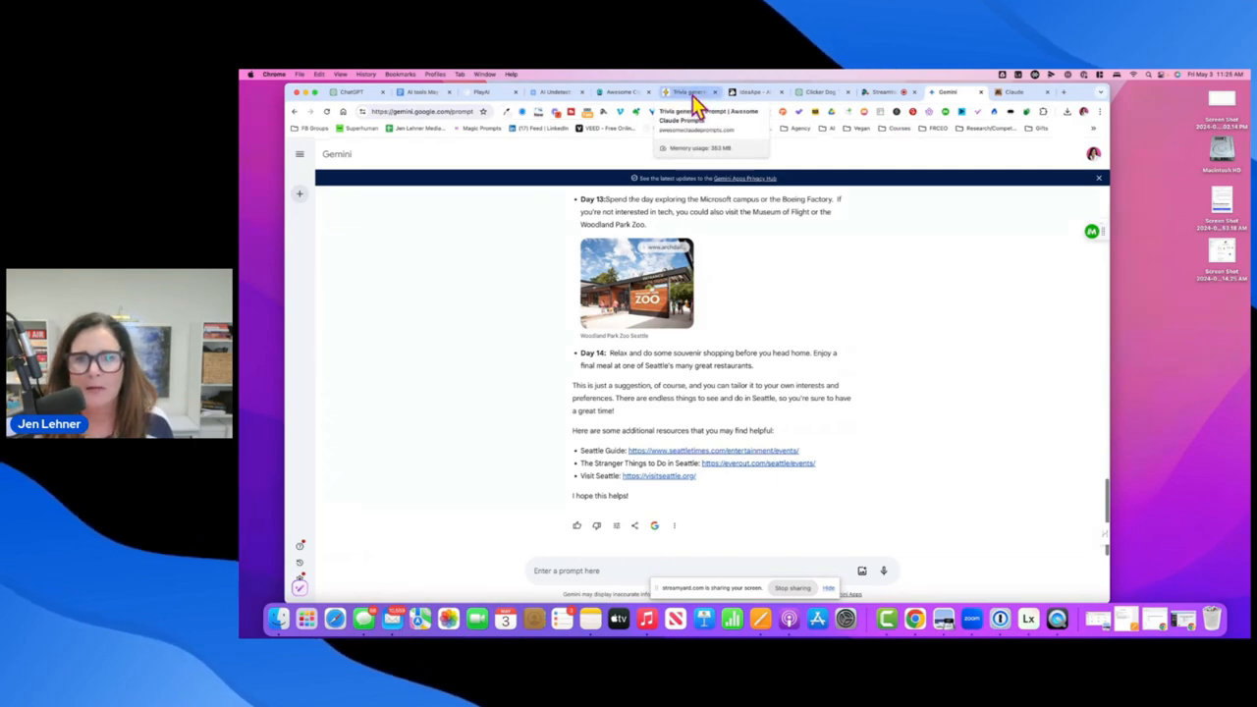
# Return to the Awesome Claude Prompts tab and scroll through its prompt cards
pyautogui.click(656, 91)
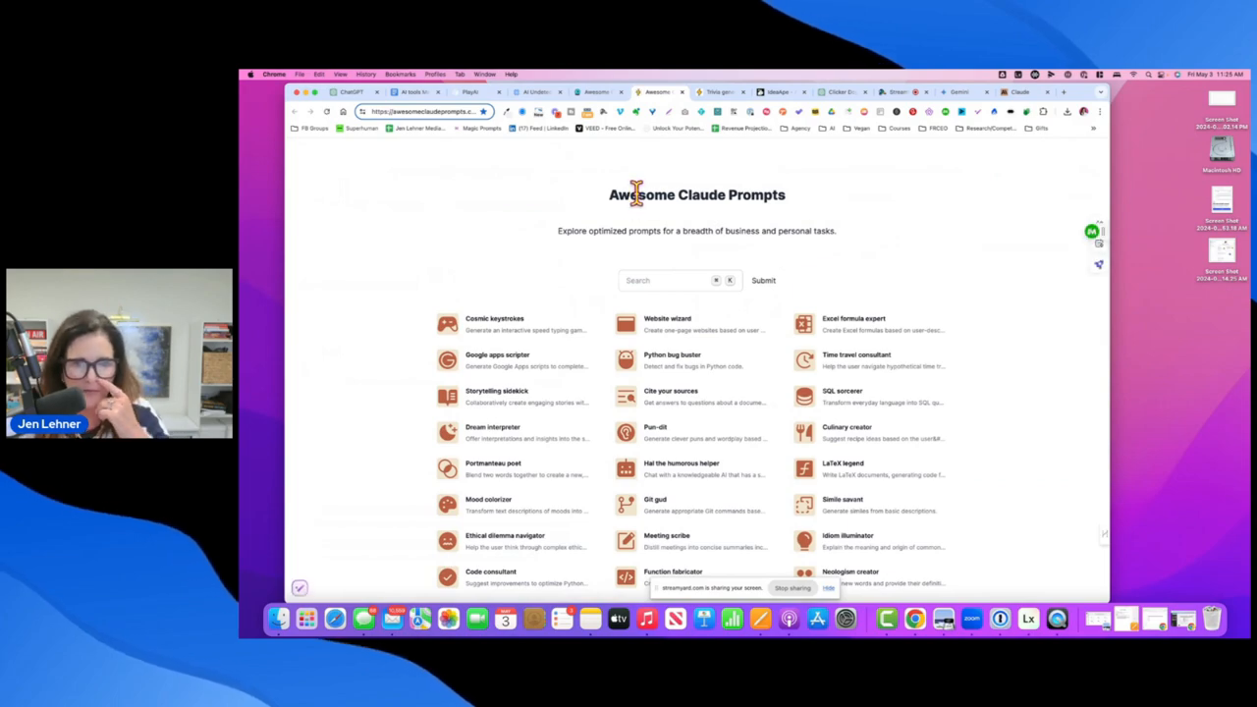
pyautogui.scroll(-3)
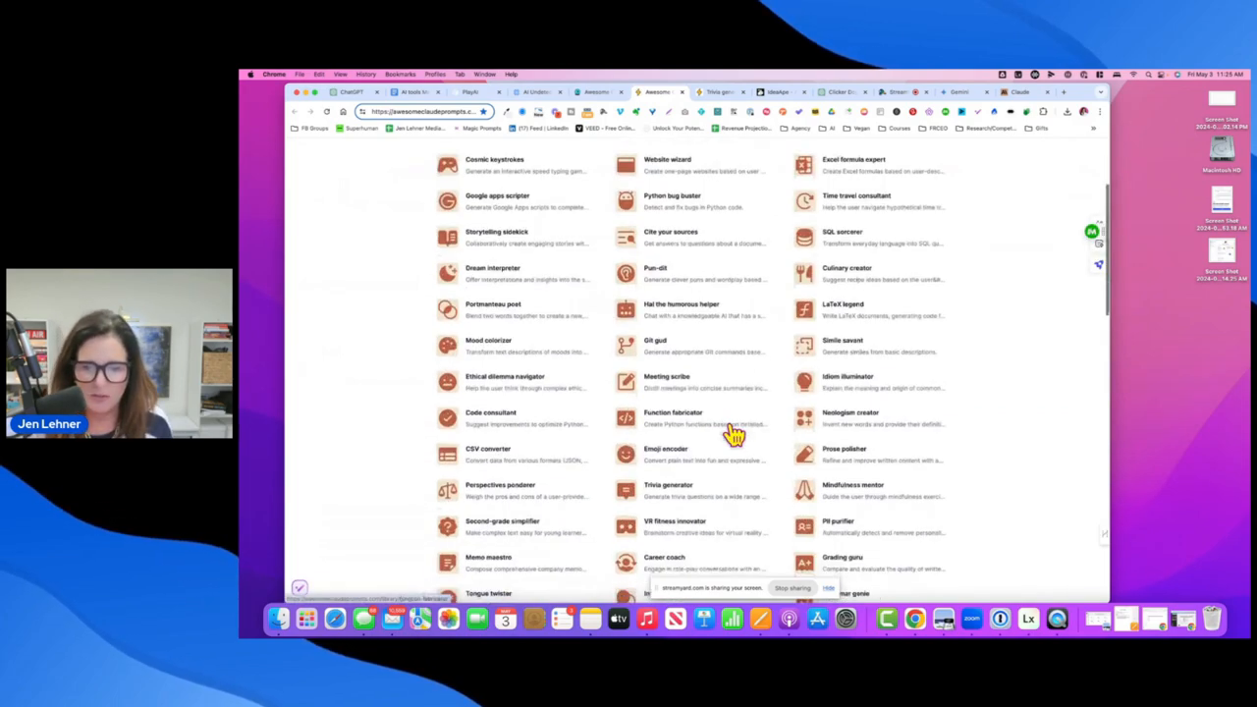
pyautogui.scroll(3)
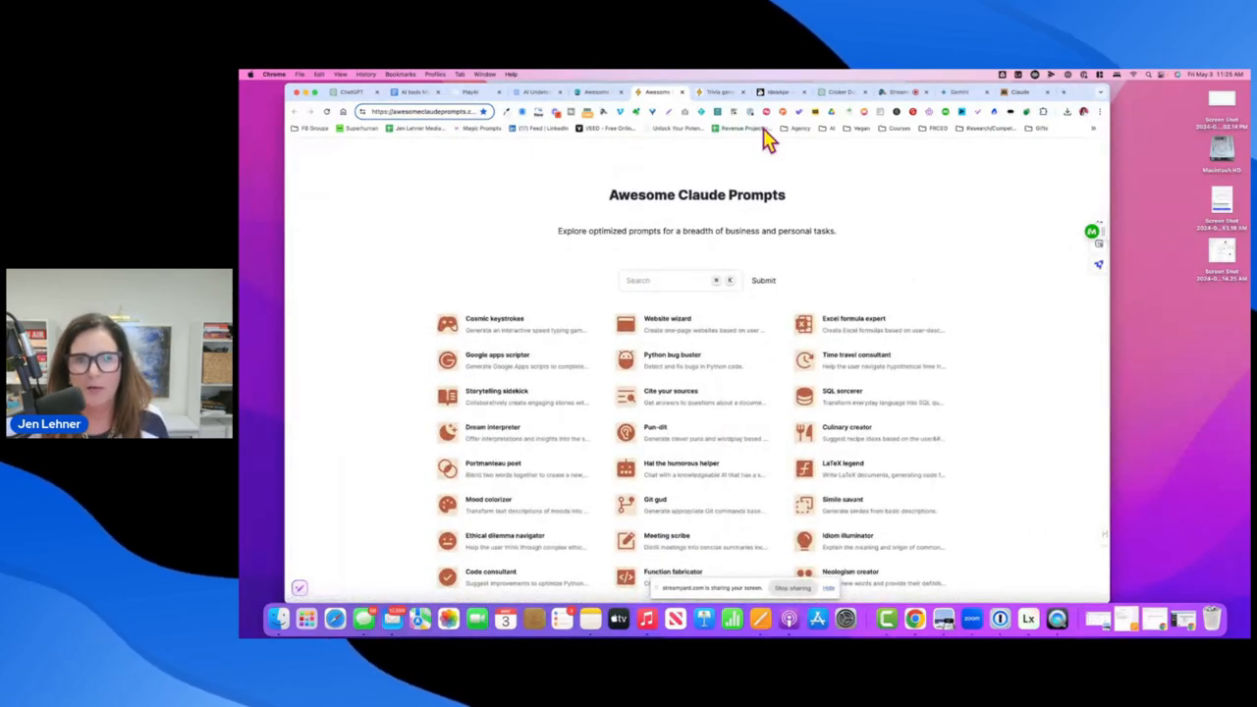